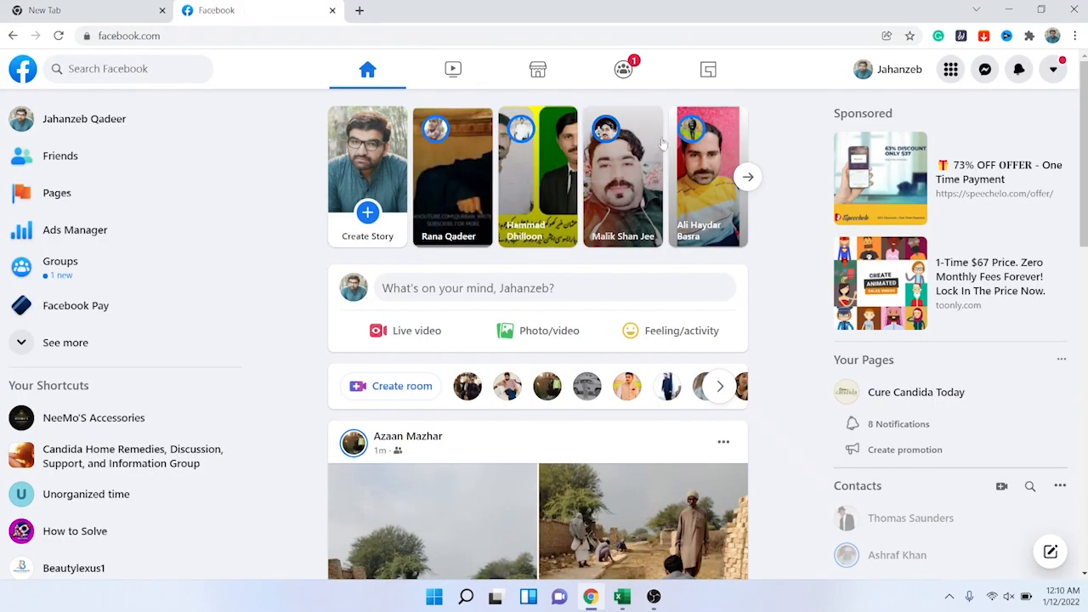
# Step: Show the main menu with its Create options from the grid icon
pyautogui.click(950, 68)
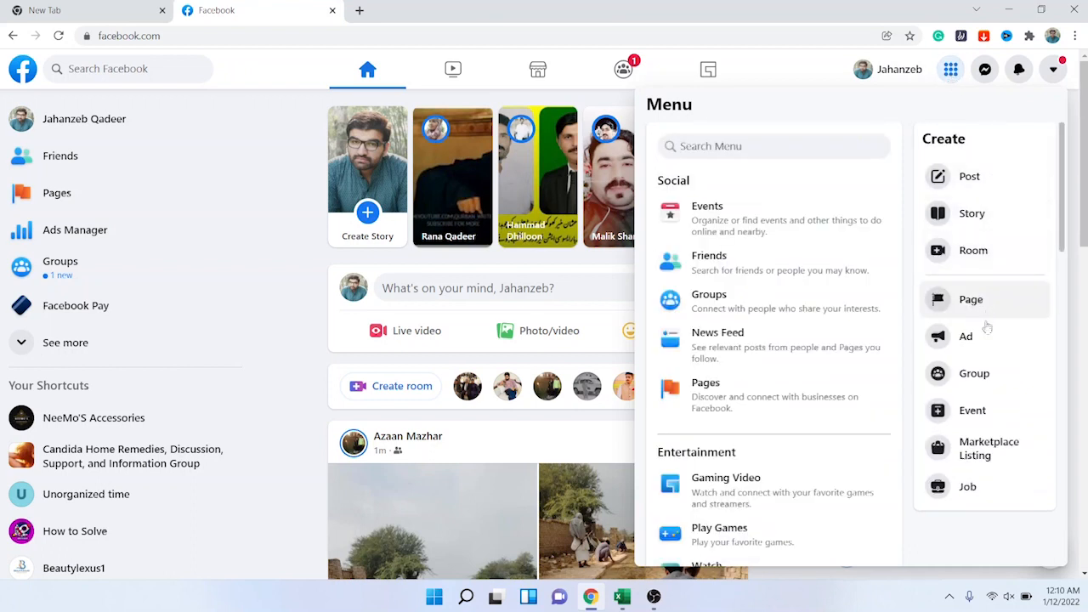
pyautogui.moveTo(966, 336)
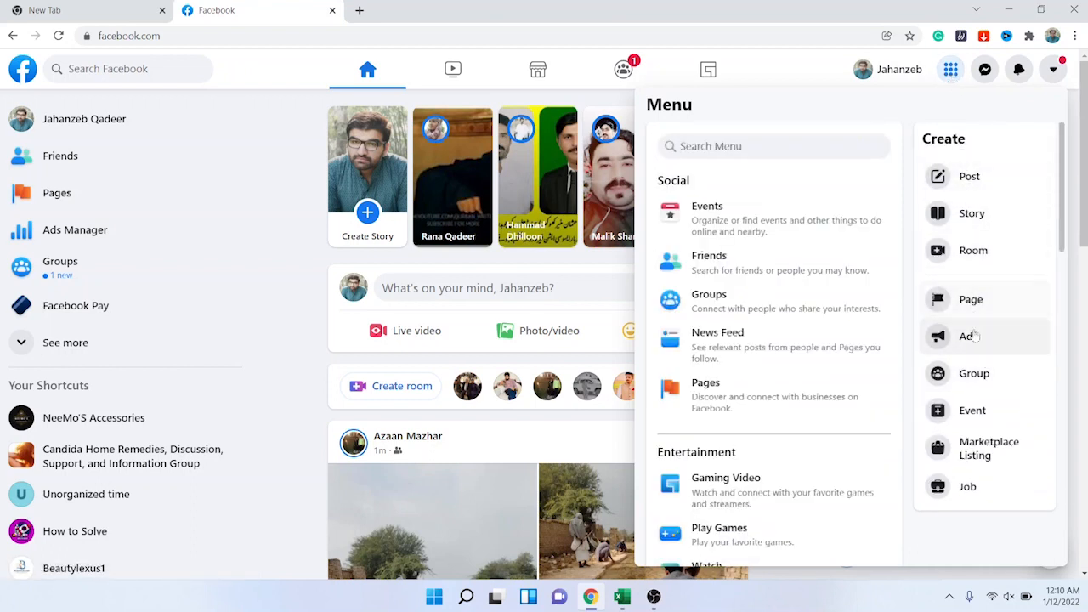
# Step: Begin a new group from Create and enter 'How to' as its name
pyautogui.click(974, 374)
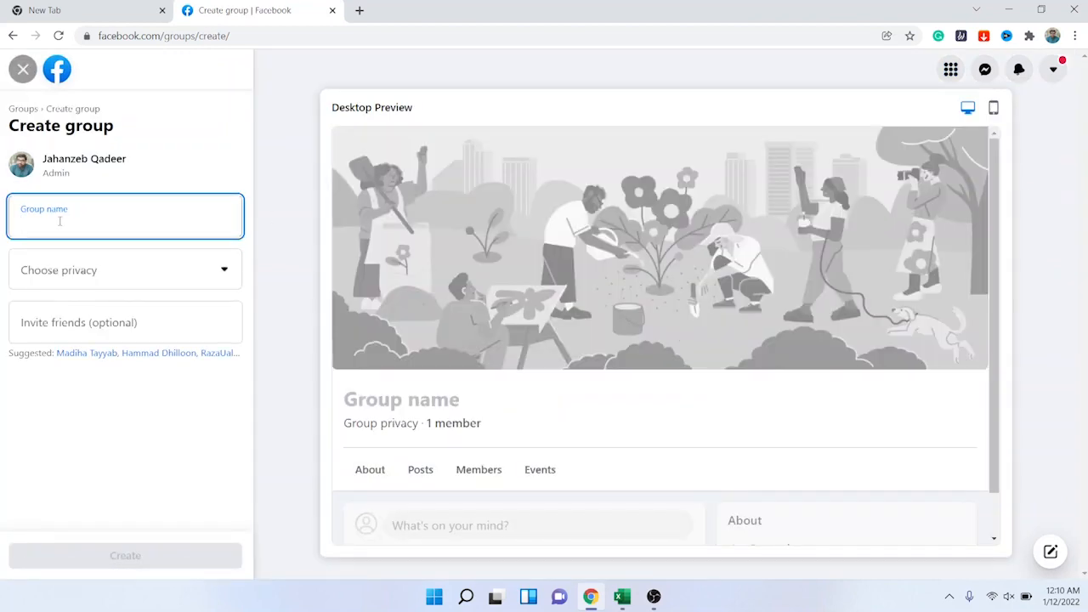
pyautogui.write('How to')
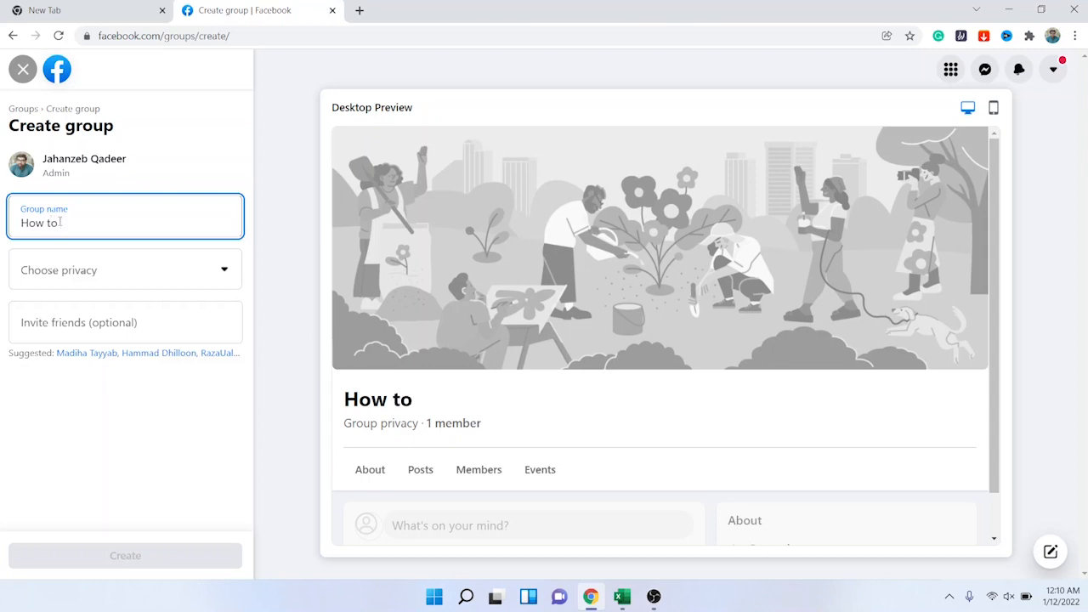
# Step: Set the group's privacy to Private and its visibility to Visible
pyautogui.click(126, 268)
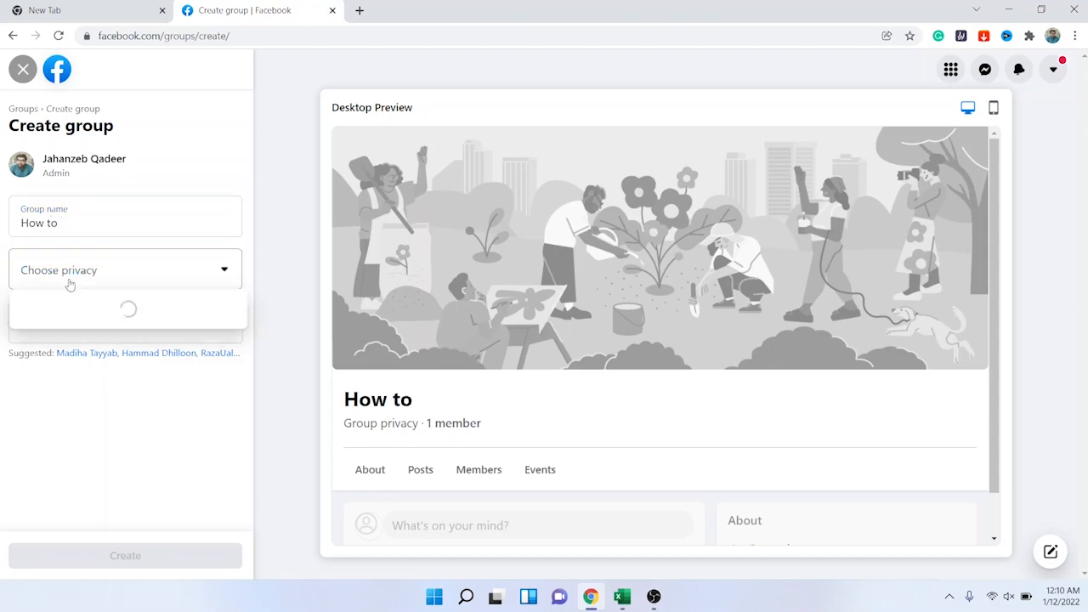
pyautogui.click(126, 268)
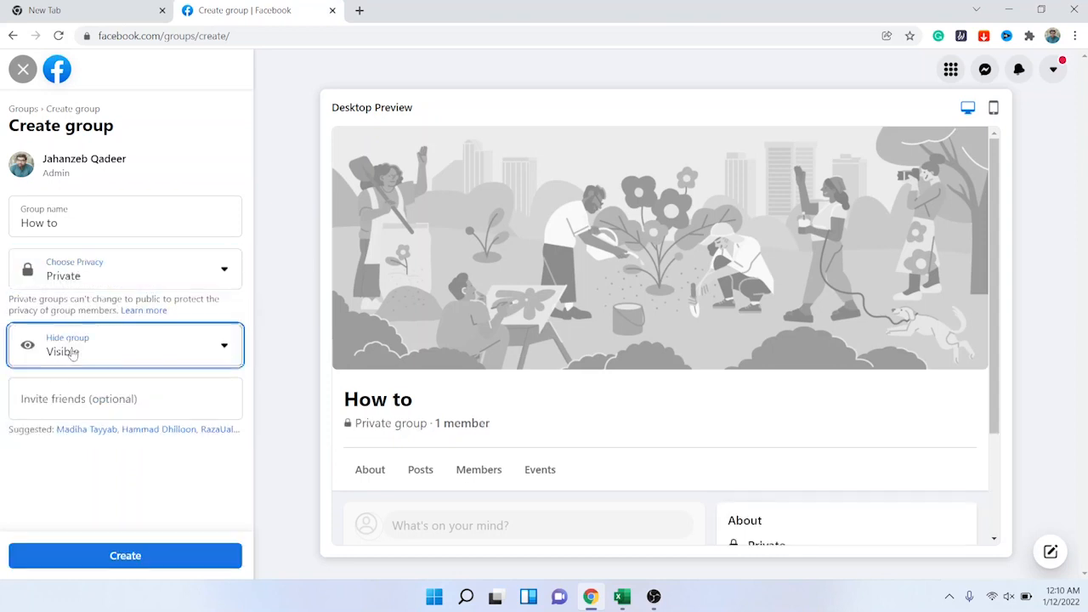
pyautogui.click(126, 345)
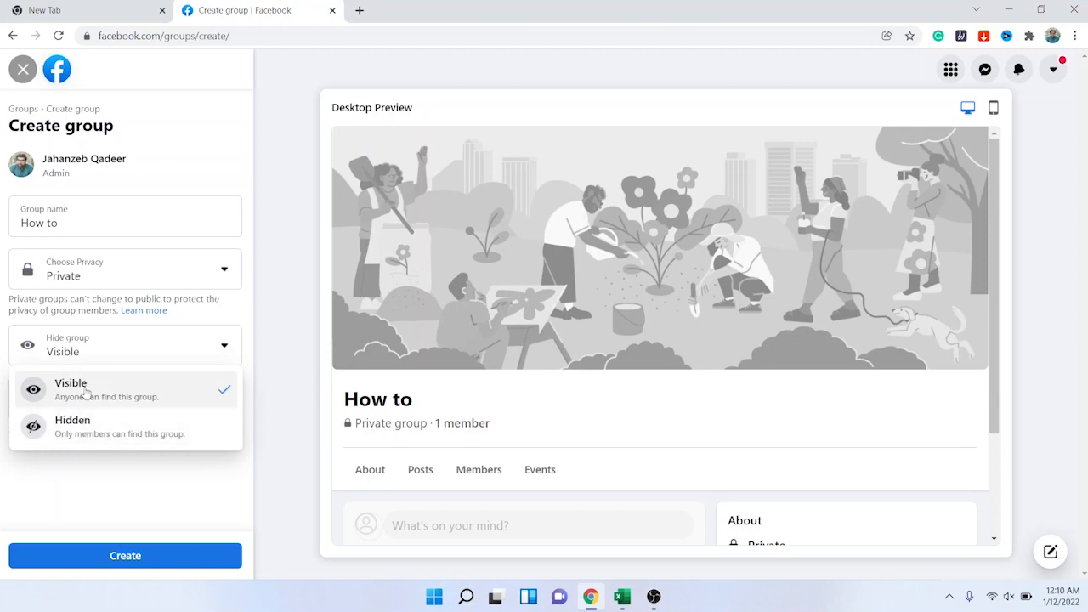
pyautogui.click(71, 387)
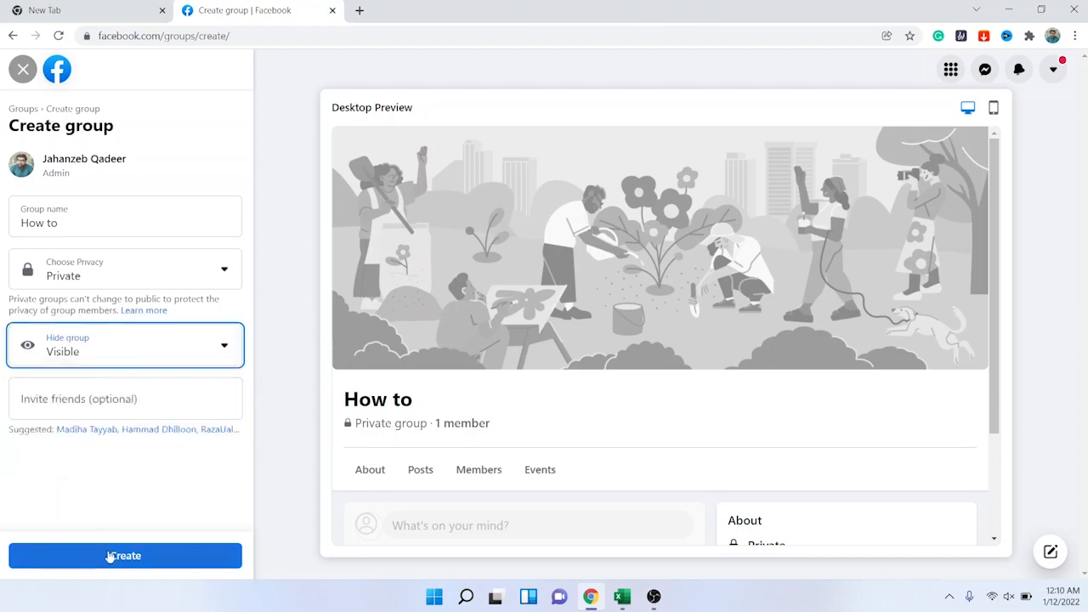
# Step: Confirm Create so the private 'How to' group page loads with admin tools
pyautogui.click(126, 554)
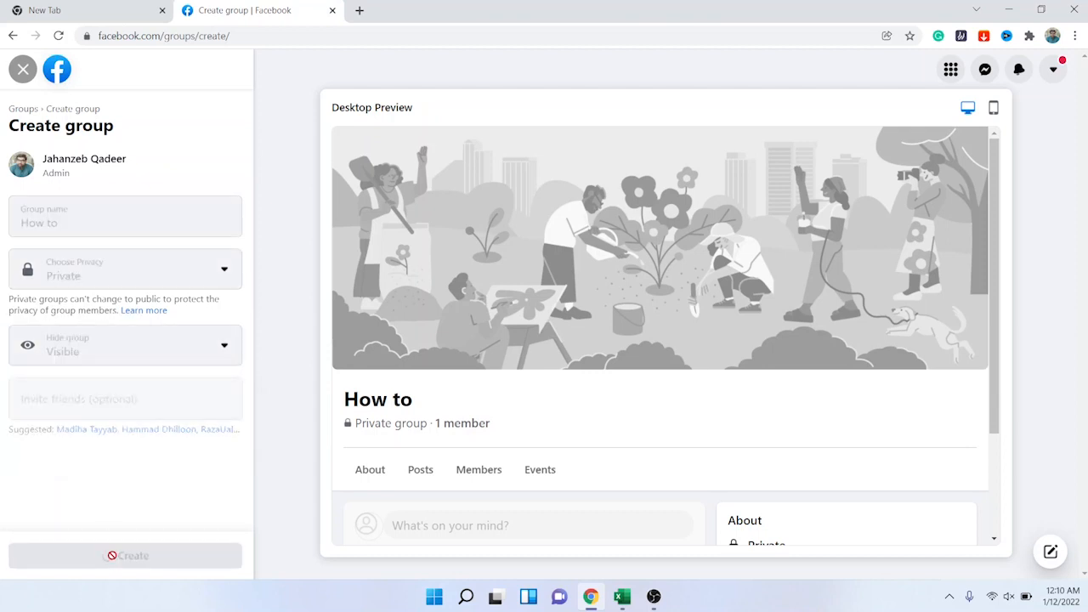
pyautogui.click(126, 554)
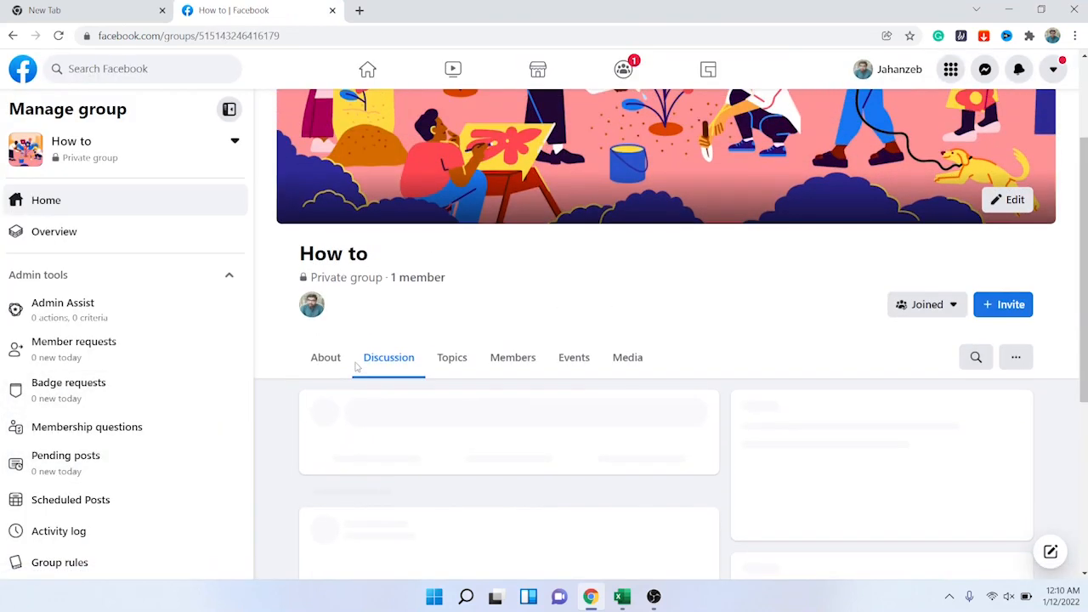